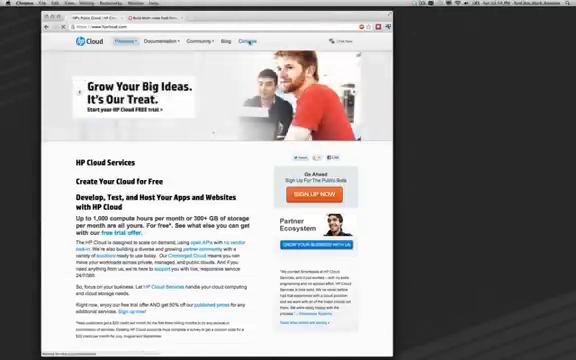
Launch a standard.medium Fedora 16 Server 64-bit instance with the openshift security group and hpcloud key
click(283, 43)
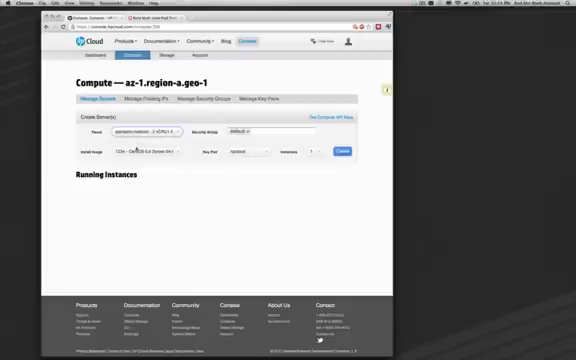
click(150, 153)
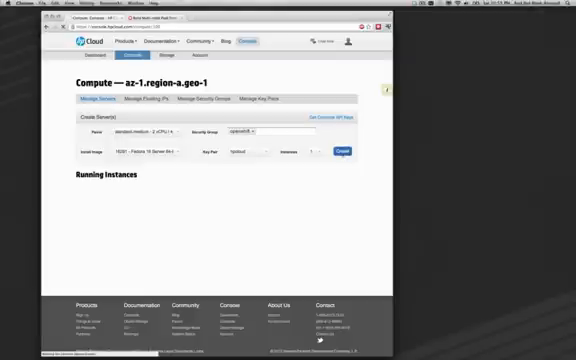
click(344, 151)
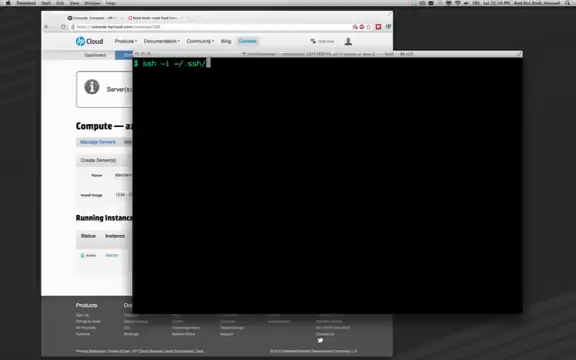
SSH as root to 15.185.103.24 with hpcloud.rsa2.key, accept the host, and run yum -y update
text(hpcloud.rsa2.key)
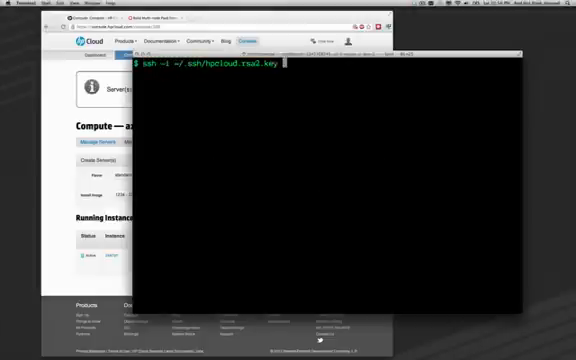
text(root@15.185.103.24)
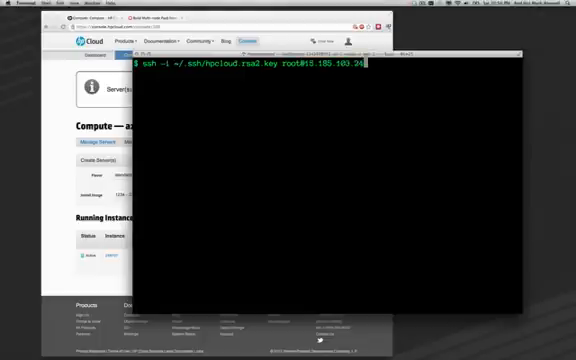
key(Return)
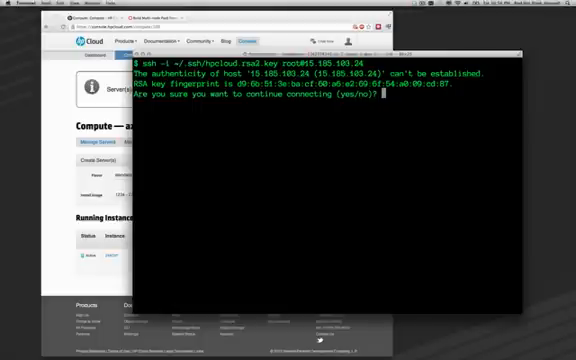
text(yes)
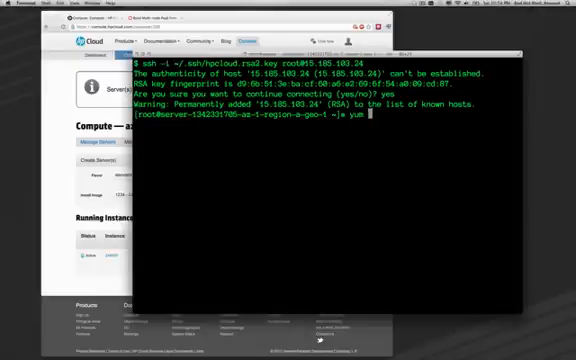
text(-y update)
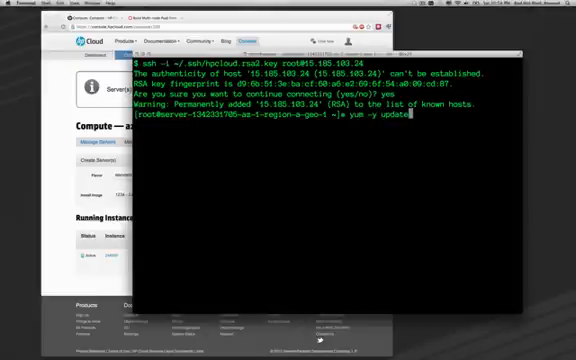
key(Return)
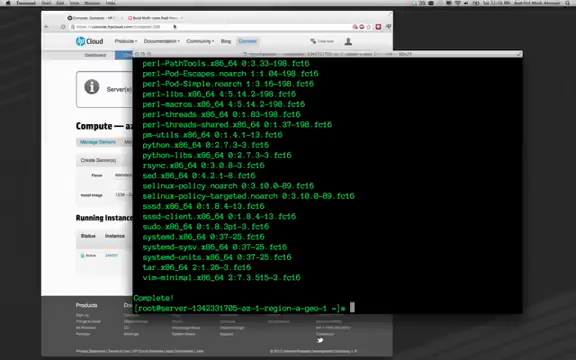
Yum-install the four required packages plus 55 dependencies, confirming with y
text(yum in)
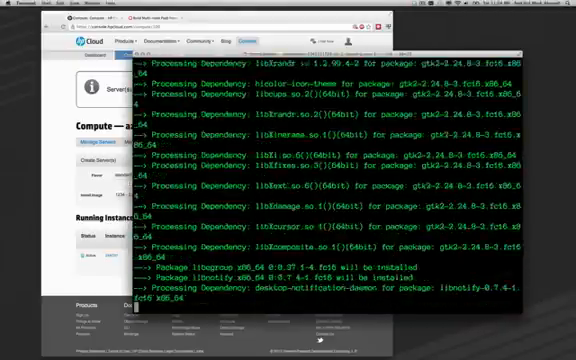
scroll(down, 3)
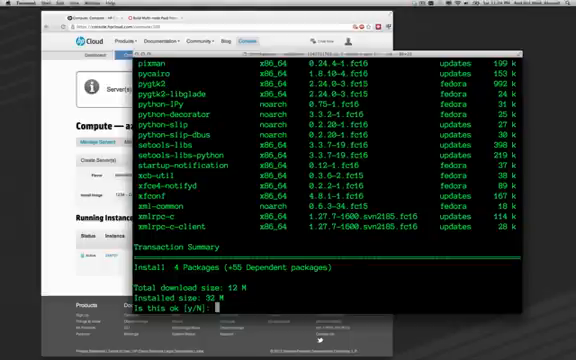
text(y)
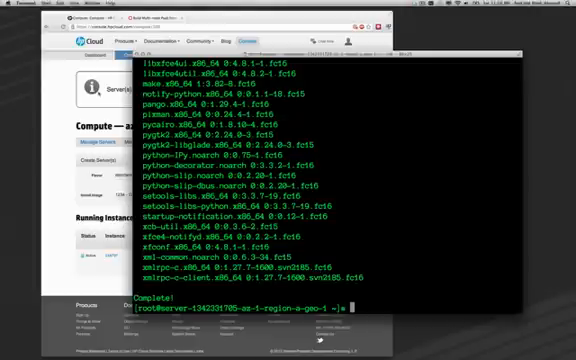
Change SELINUX to permissive in /etc/selinux/config with vi and save
text(vi /etc/)
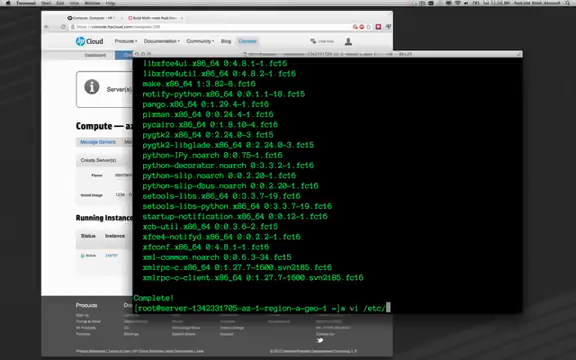
text(selinux/co)
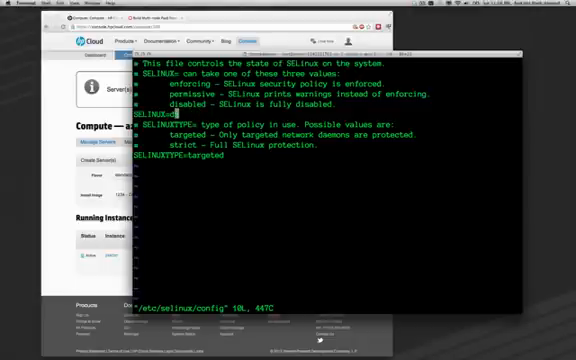
key(i)
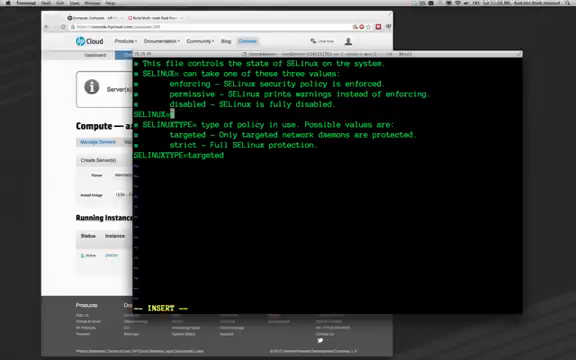
text(permissiv)
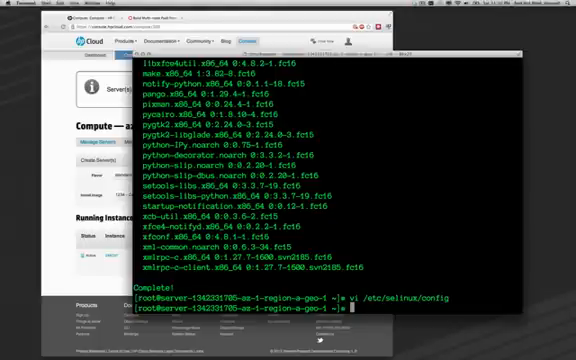
Reboot the server with /sbin/reboot and watch the console log reach the Fedora 16 login prompt
text(/sbin/re)
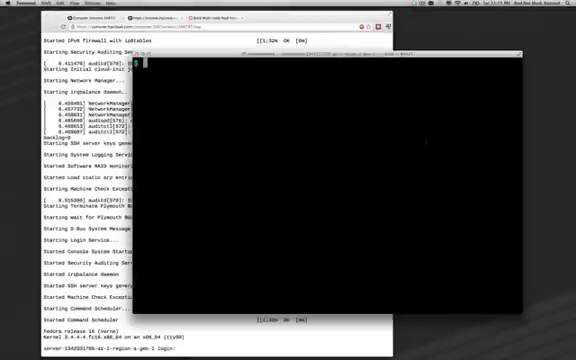
Reconnect as root to 15.185.103.24 over SSH and list all home files with ls -la
text(ssh -i ~/.ssh/hpcloud.rsa2.key root@15.185.103.24)
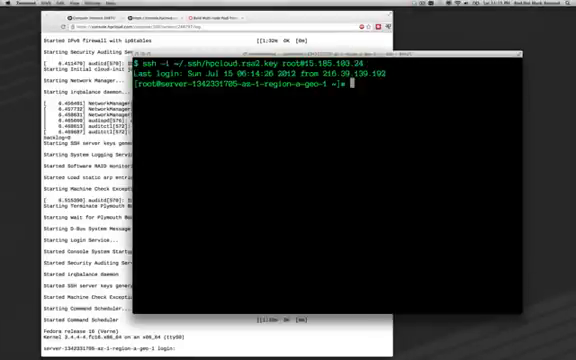
text(ls -l)
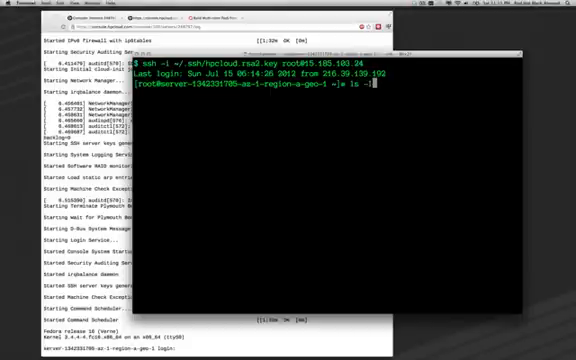
text(za)
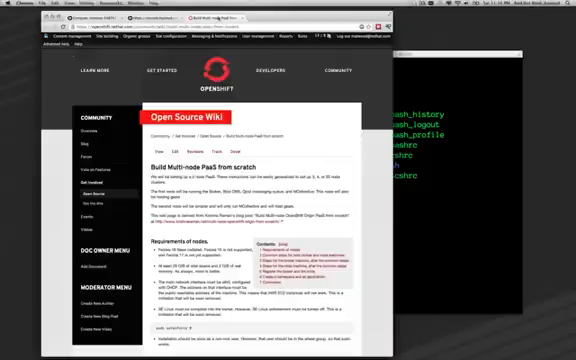
scroll(down, 3)
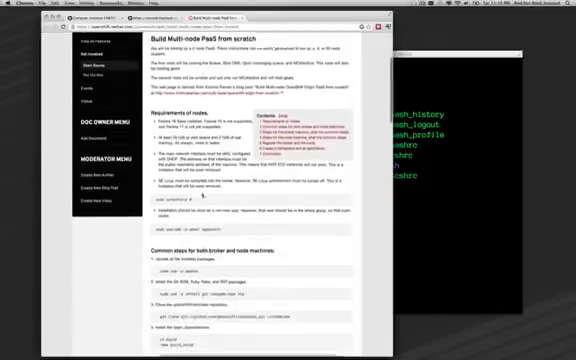
scroll(down, 3)
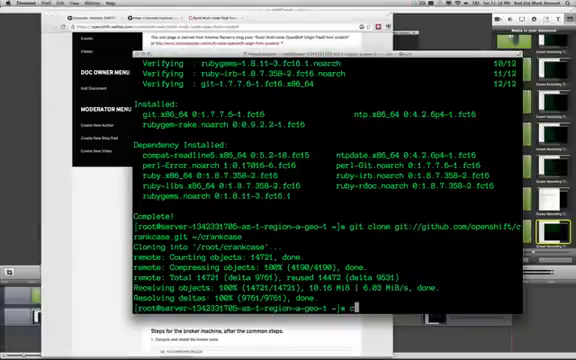
Enter crankcase/build and run rake build_setup to install the build dependencies
text(cd crankcase/build/)
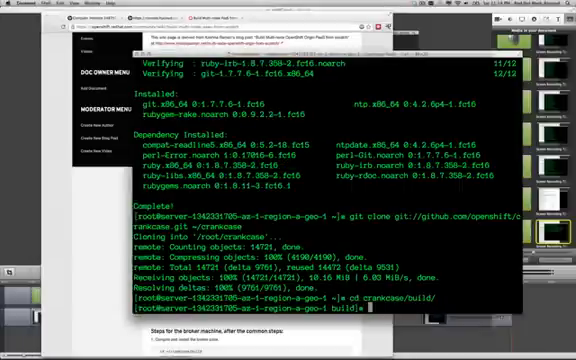
text(rake build_setup)
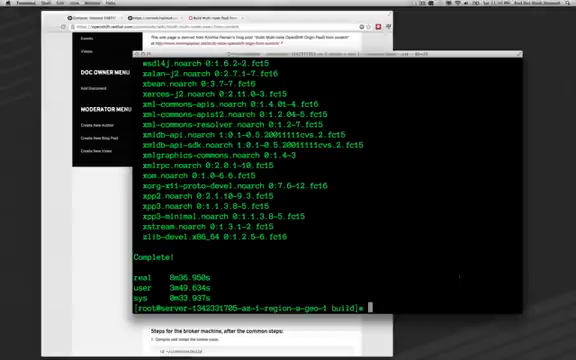
Run the rake dev install, then ss-setup-broker with nameserver 8.8.8.8 until setup finishes
text(rake)
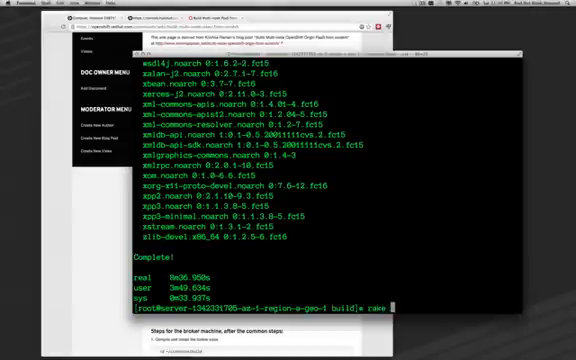
text(dev)
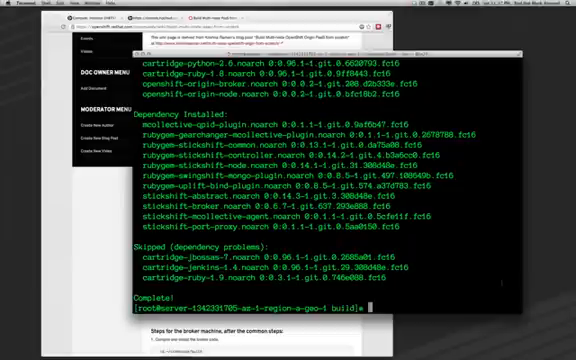
text(ss)
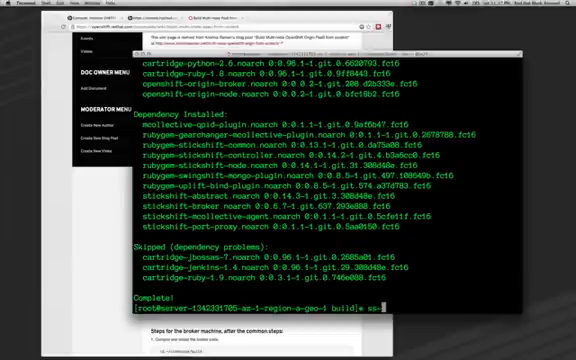
text(-setup-broker -n)
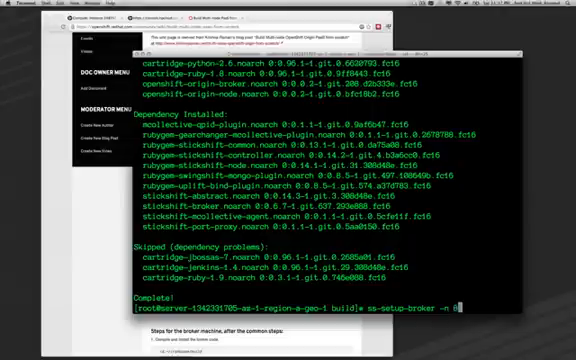
text(8.8.8.8,)
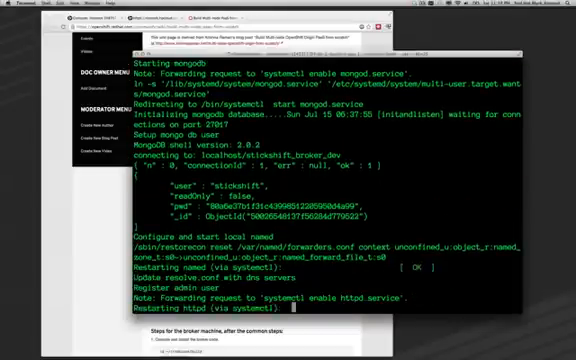
scroll(down, 3)
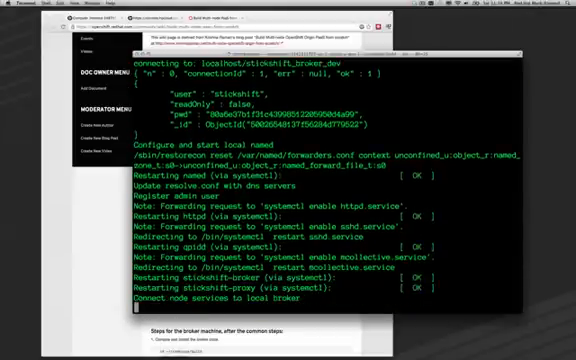
scroll(down, 3)
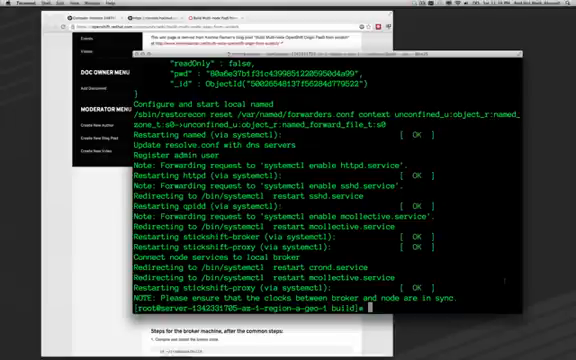
Check the hostname is broker.example.com and run ss-register-dns for broker at 15.185.103.24
text(hostname)
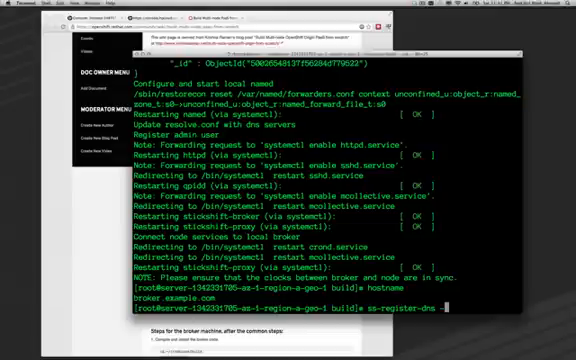
text(-H broker)
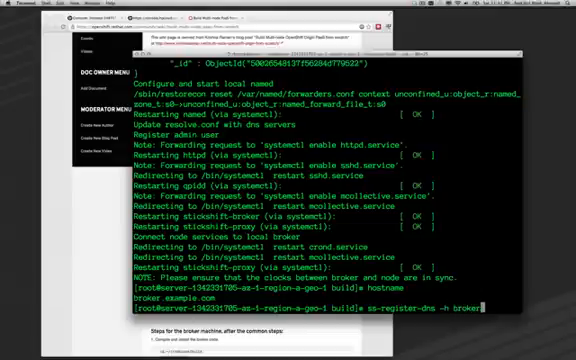
text(-n 15.185.103.24)
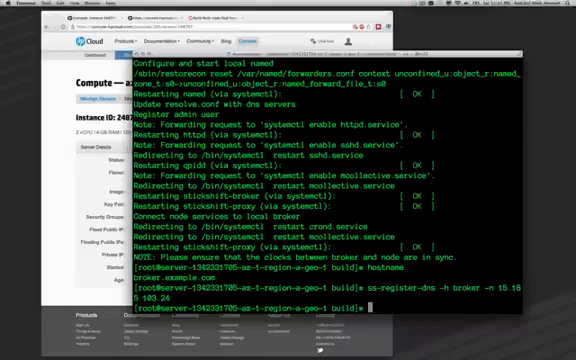
text(rhc)
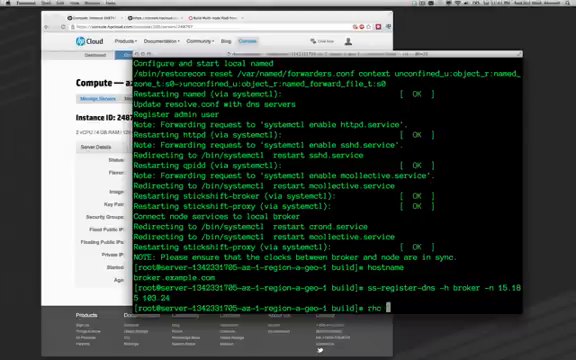
text(coma)
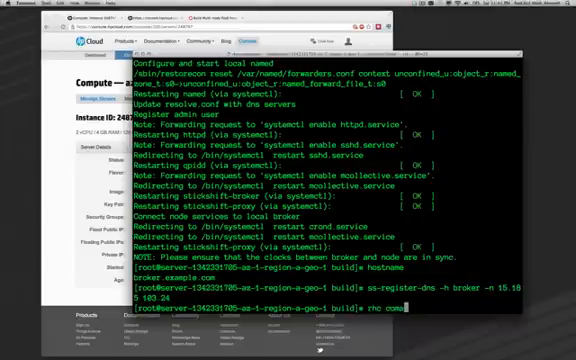
text(domain create)
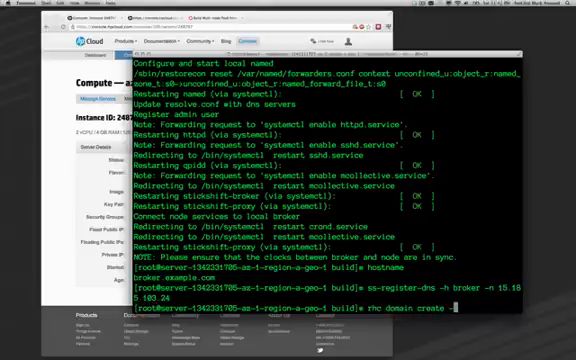
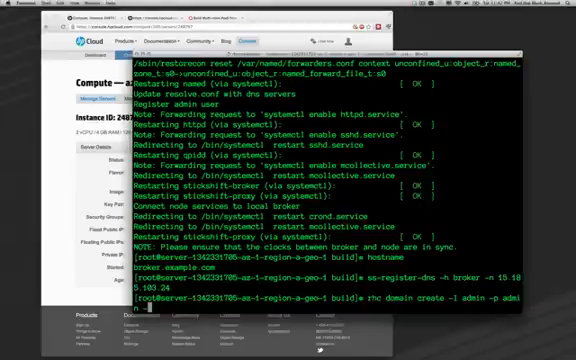
text(-n)
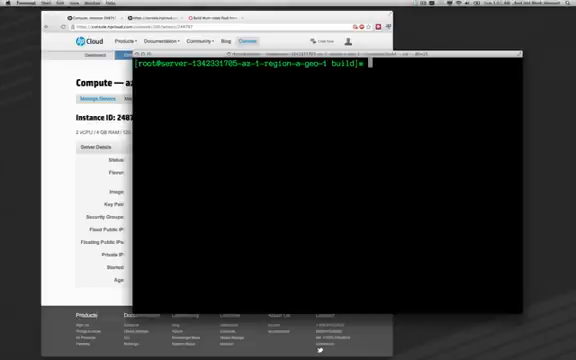
Run rhc app create for admin with php-5.3 type to create app 'demo'
text(cd)
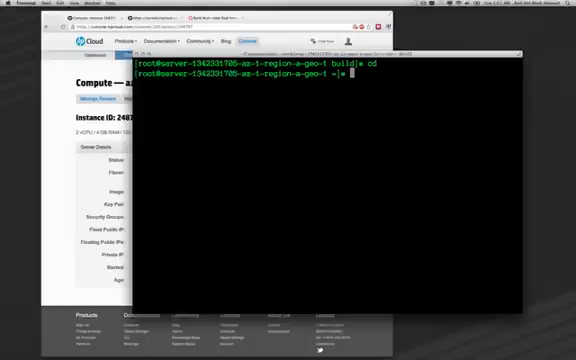
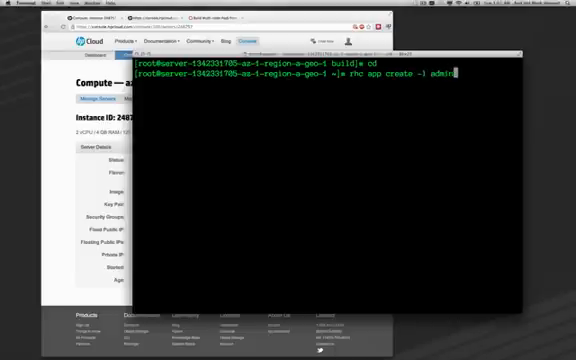
text(-p)
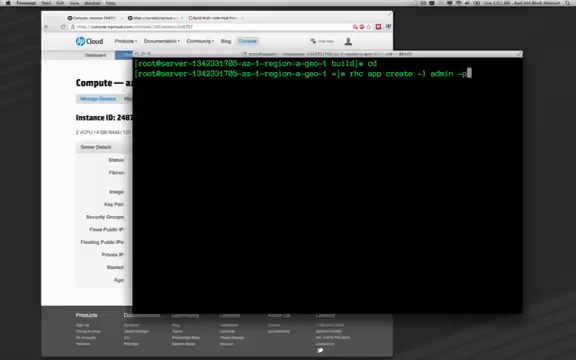
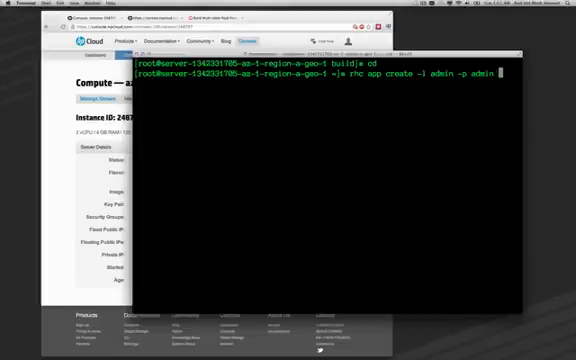
text(-t)
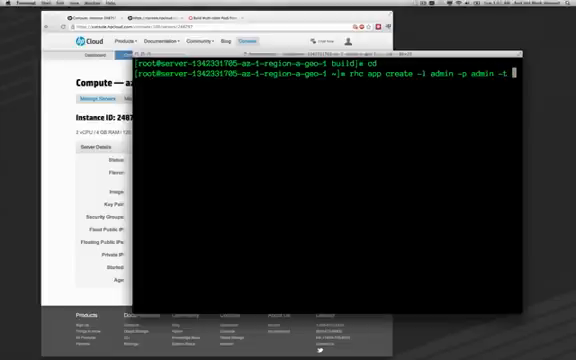
text(php-5.3)
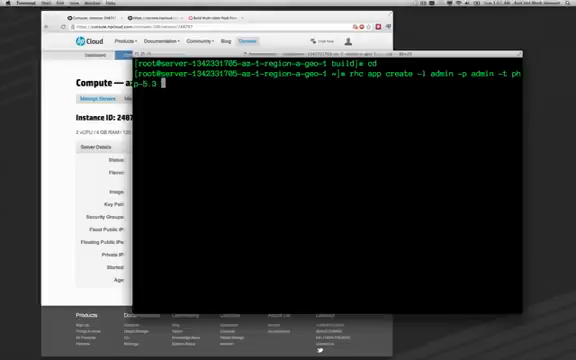
text(-a)
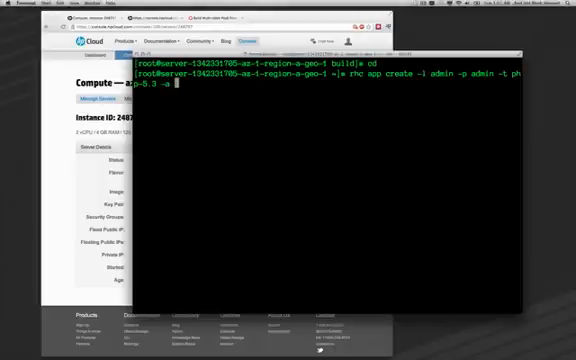
text(demo)
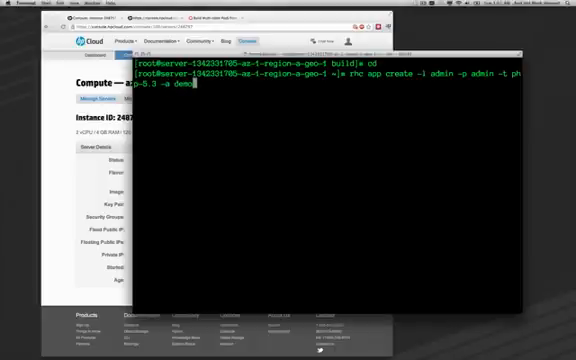
key(enter)
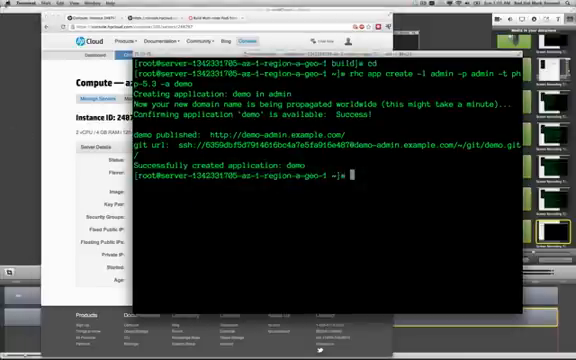
Select the published URL demo-admin.example.com in the creation output
click(10, 7)
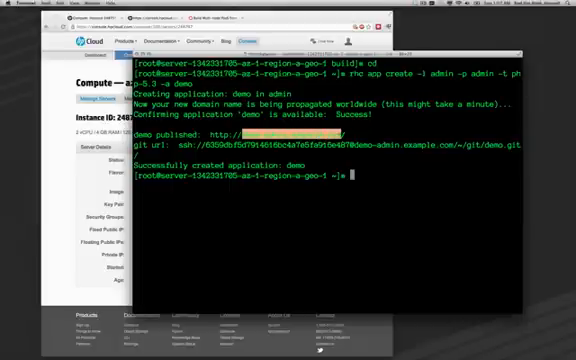
Run host demo-admin.example.com locally, showing the broker.example.com alias at 15.185.103.24
text(host demo-admin.example.com)
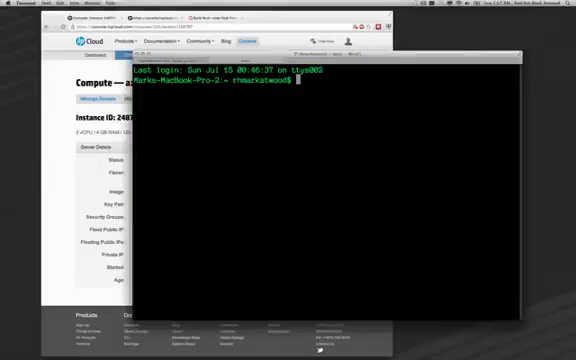
text(host demo-admin.example.com)
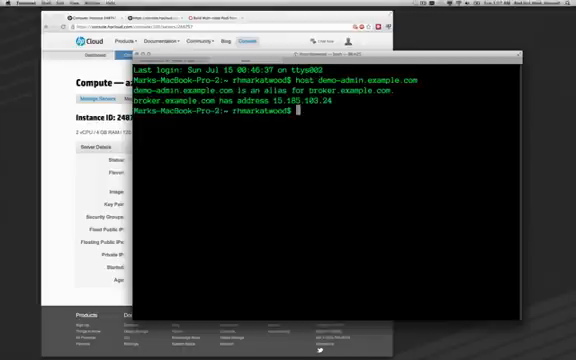